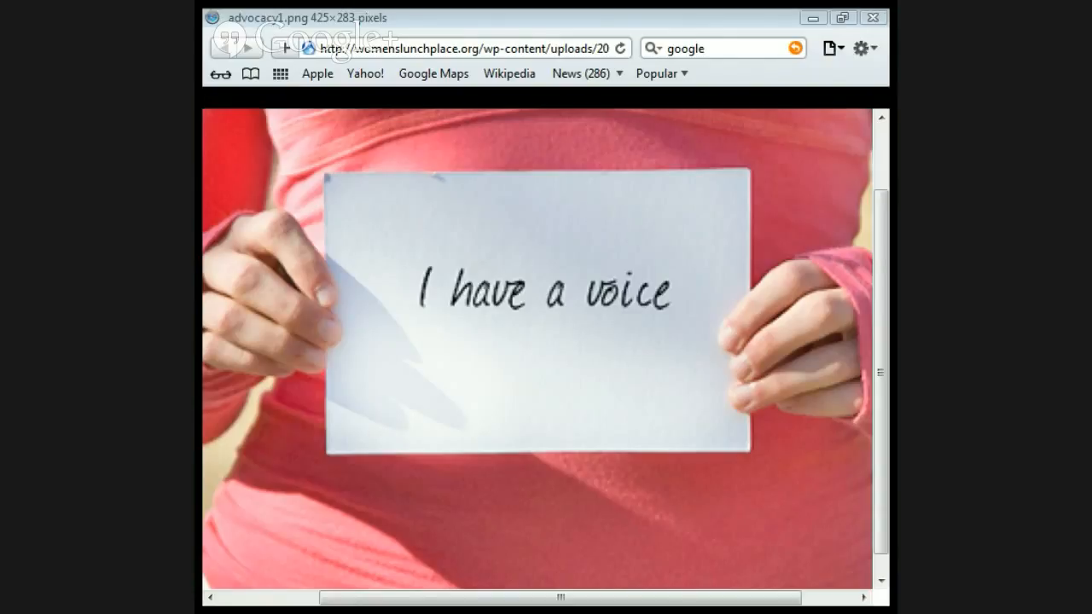
{"action": "left_click", "coordinate": [881, 98]}
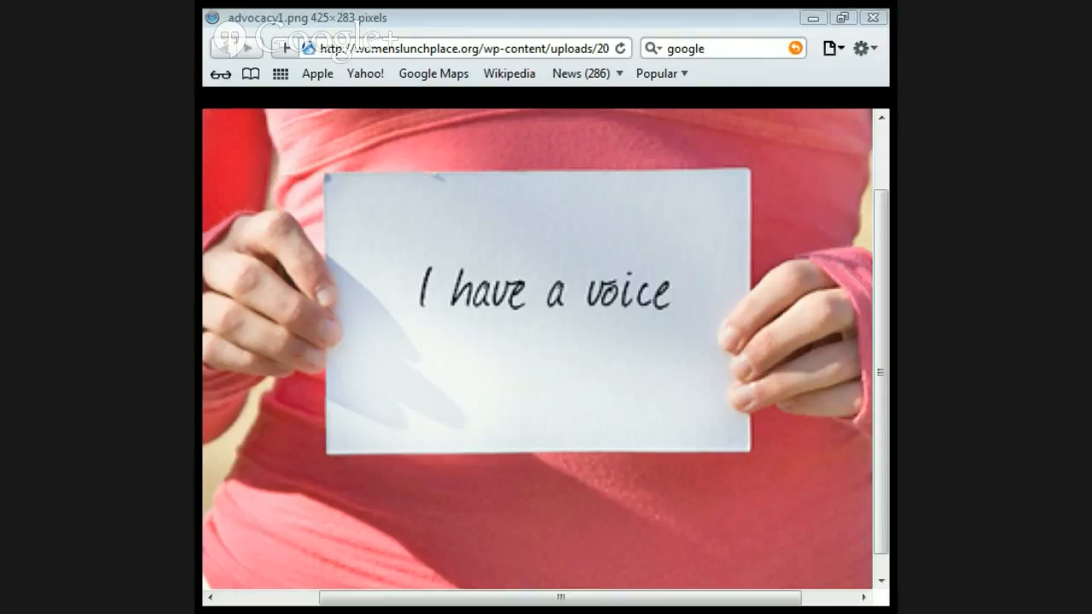
{"action": "left_click", "coordinate": [879, 97]}
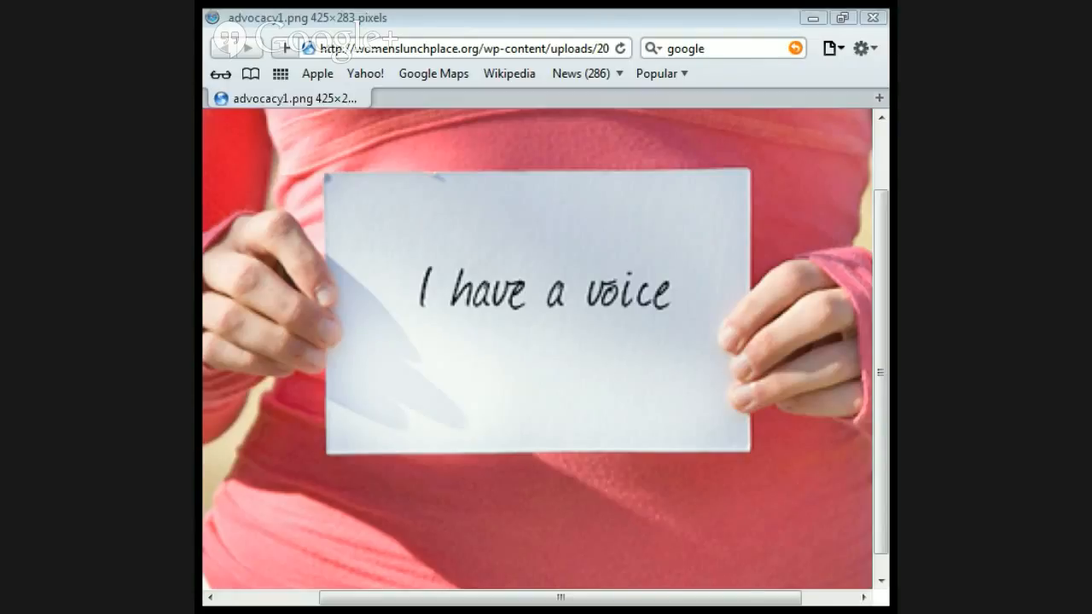